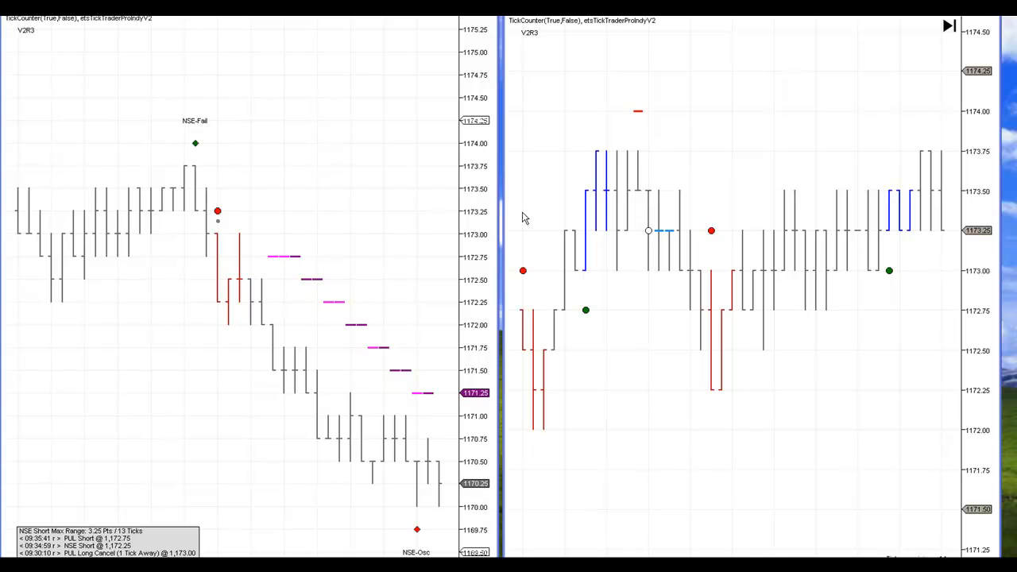
mouse_move(650, 247)
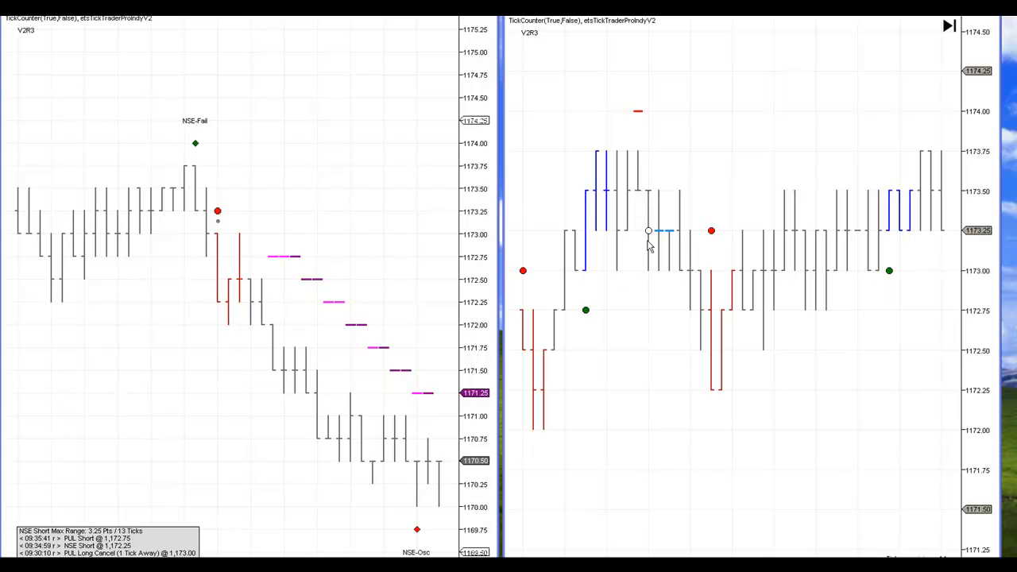
mouse_move(649, 229)
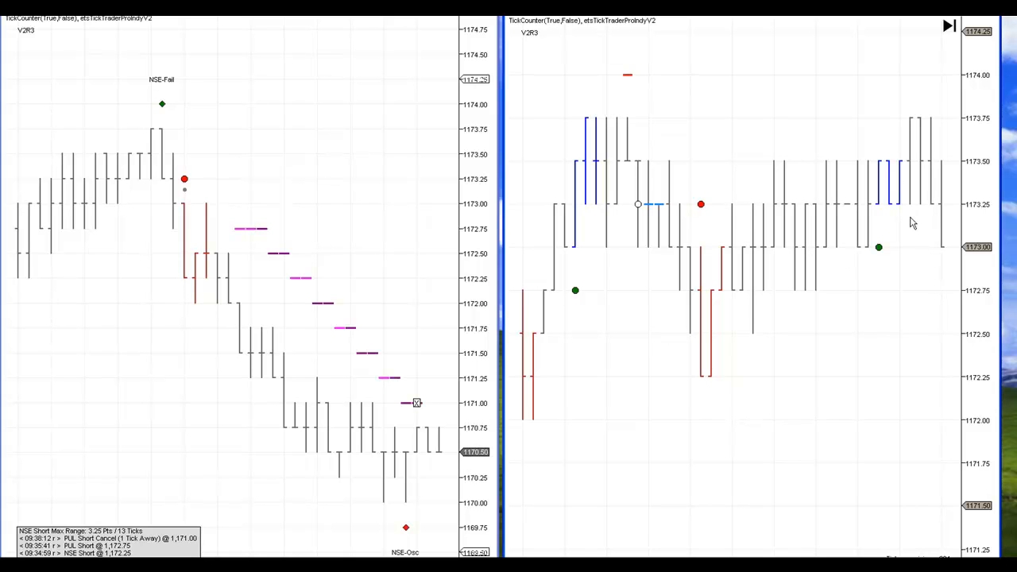
mouse_move(708, 386)
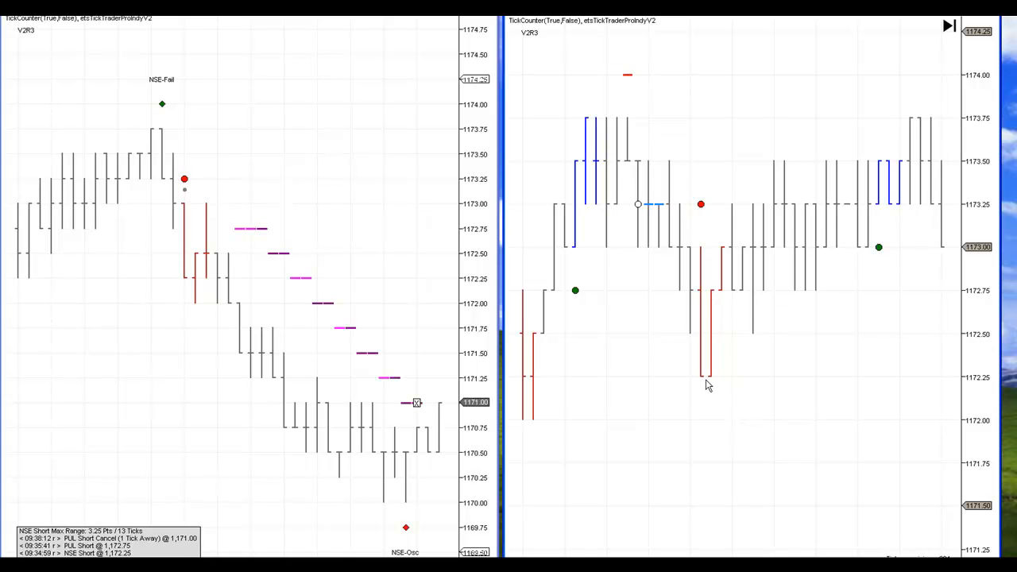
mouse_move(655, 213)
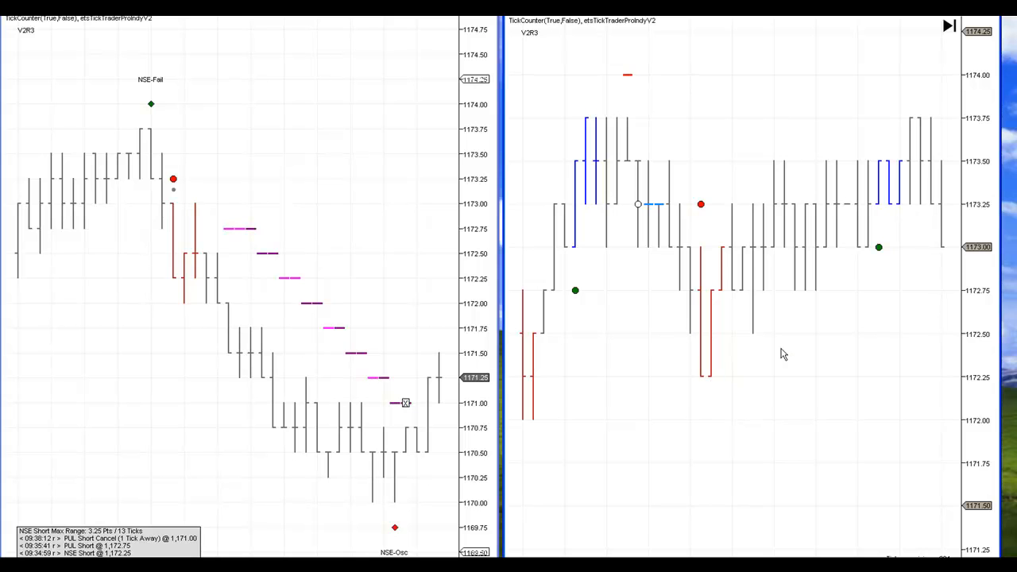
mouse_move(919, 130)
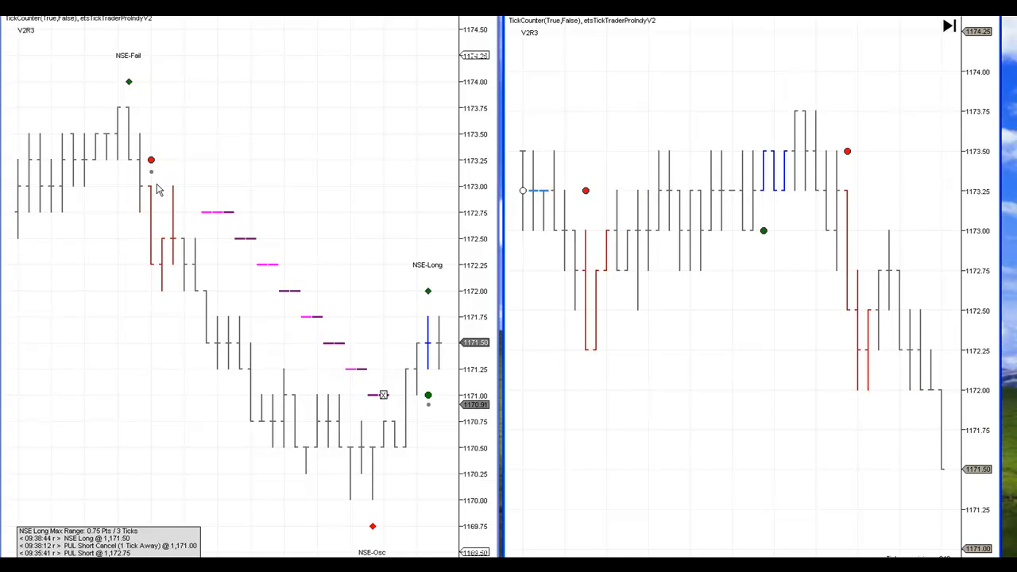
mouse_move(177, 244)
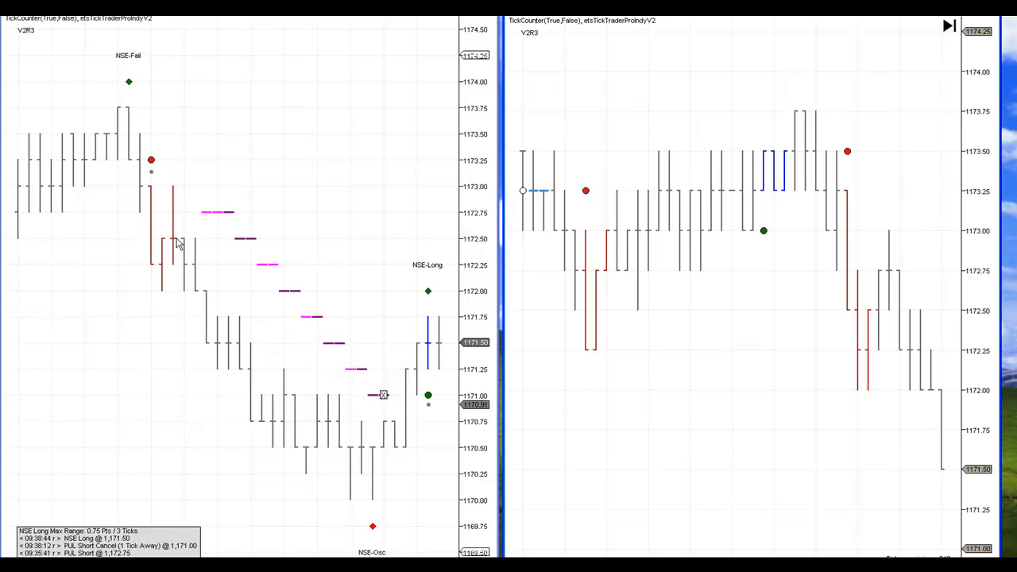
mouse_move(182, 250)
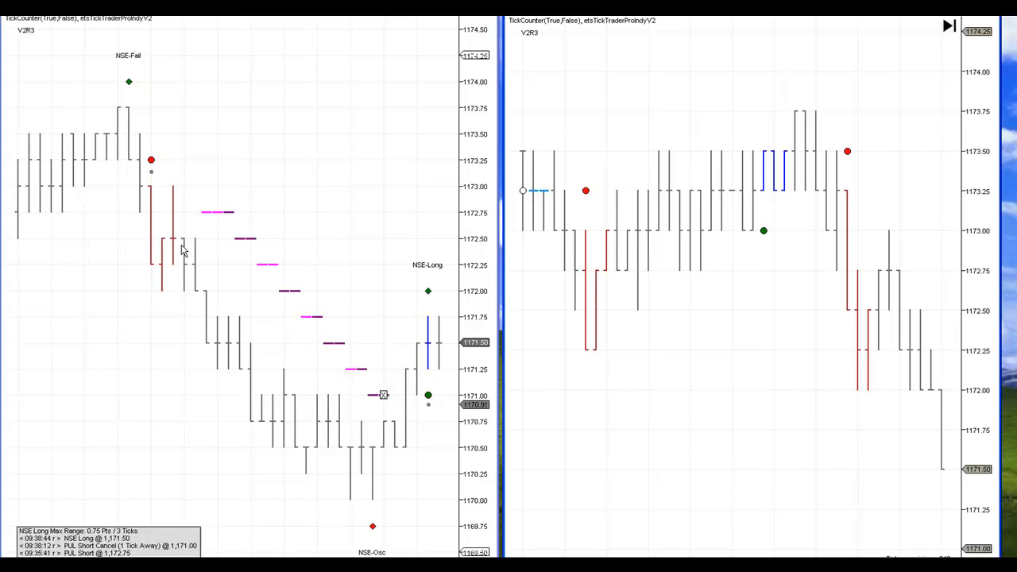
mouse_move(537, 197)
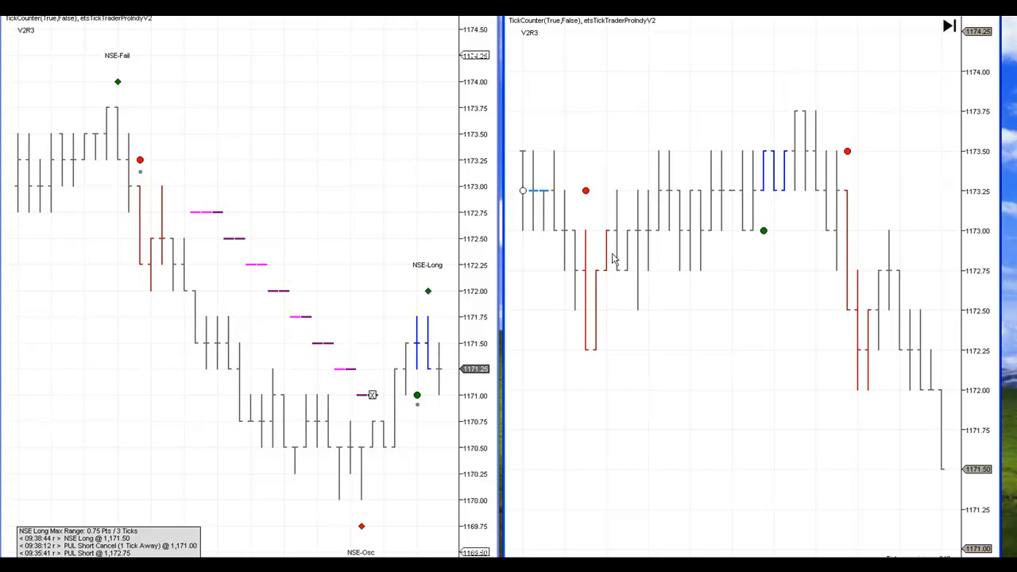
mouse_move(335, 386)
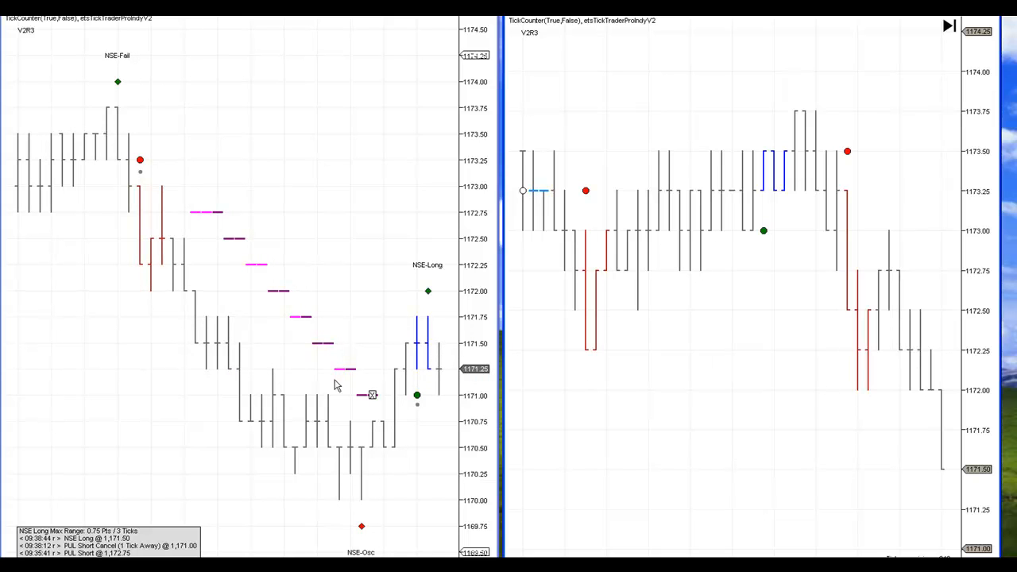
mouse_move(111, 295)
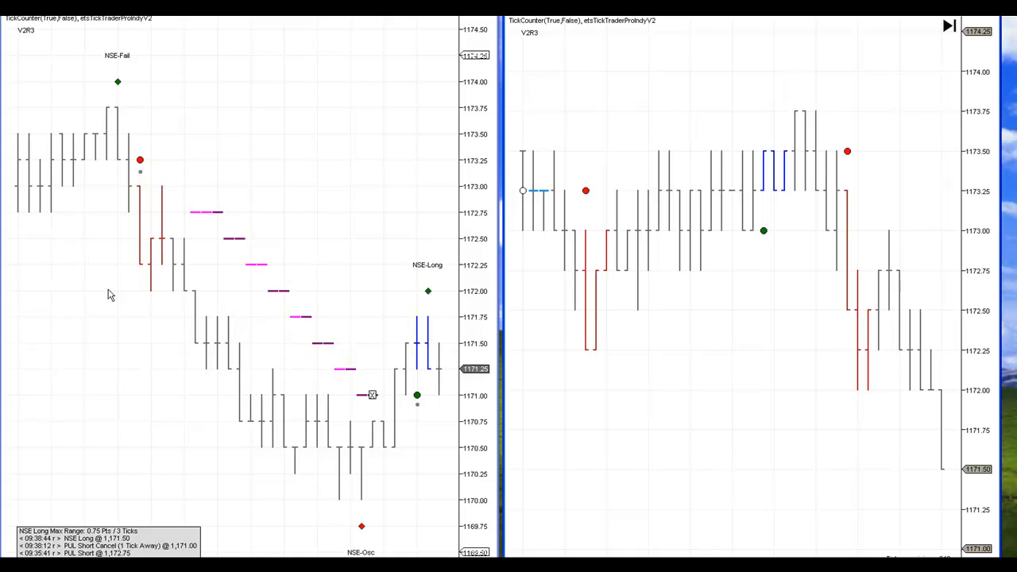
mouse_move(150, 270)
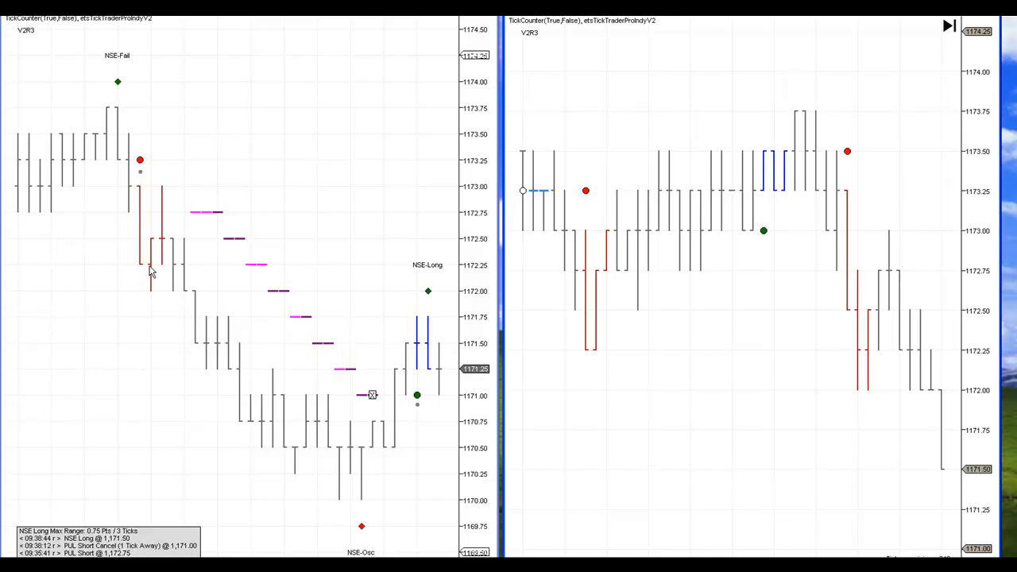
mouse_move(163, 291)
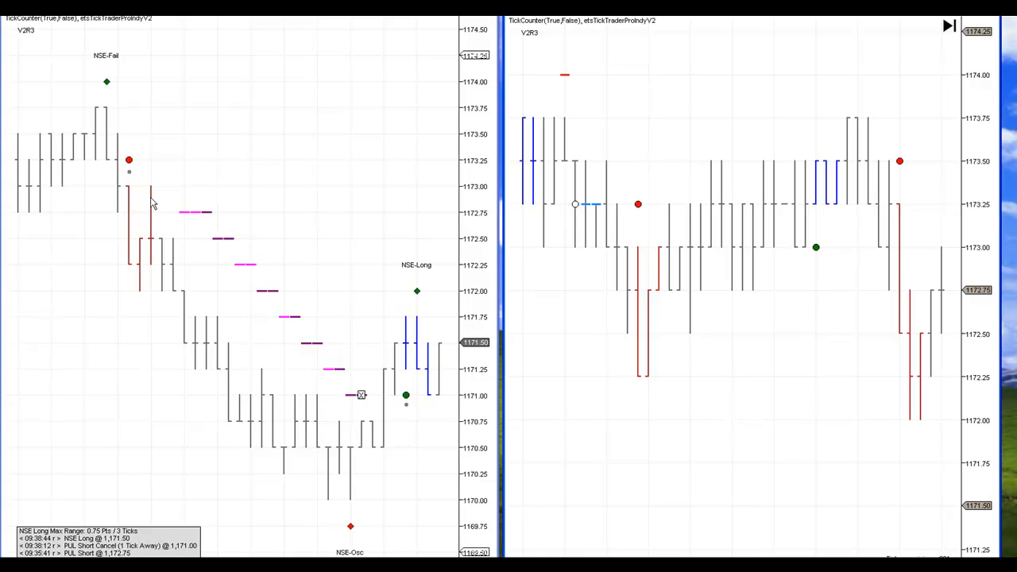
mouse_move(127, 273)
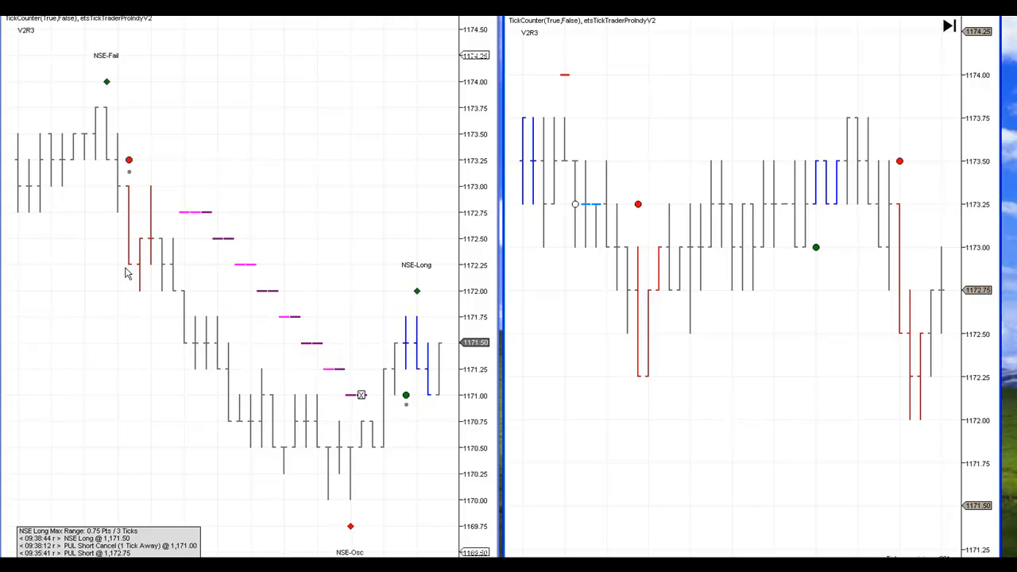
mouse_move(129, 244)
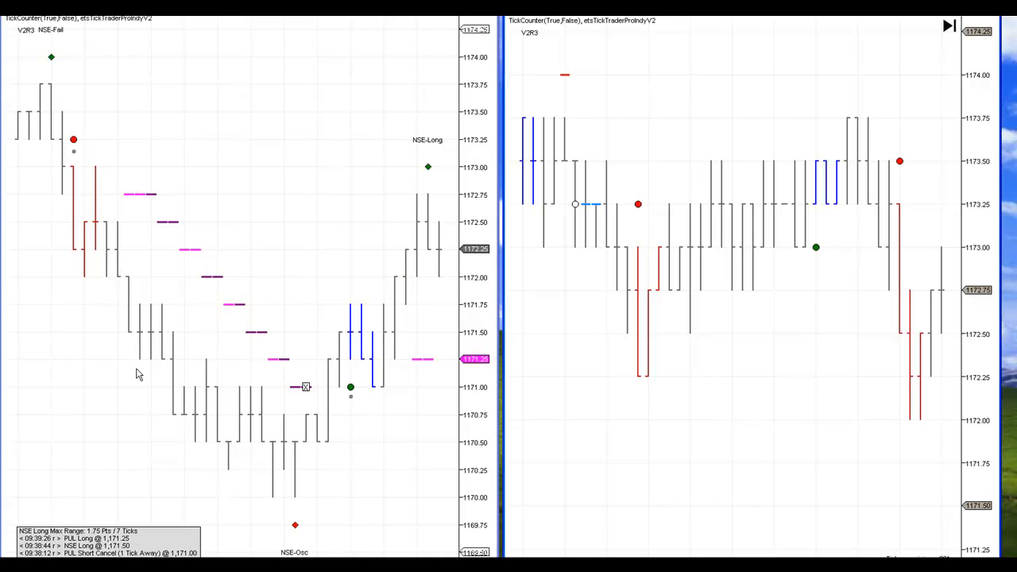
mouse_move(356, 339)
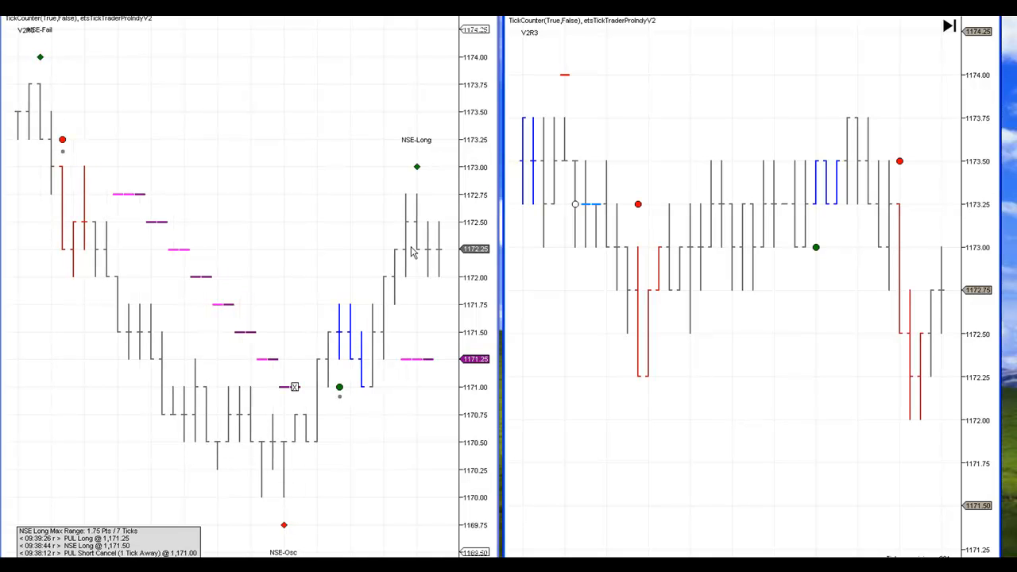
mouse_move(404, 169)
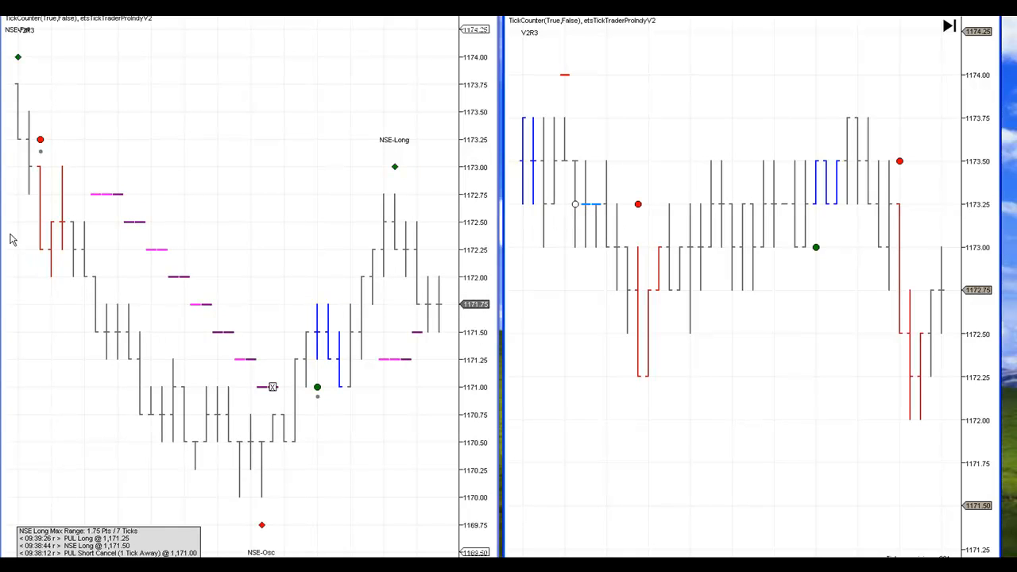
mouse_move(779, 143)
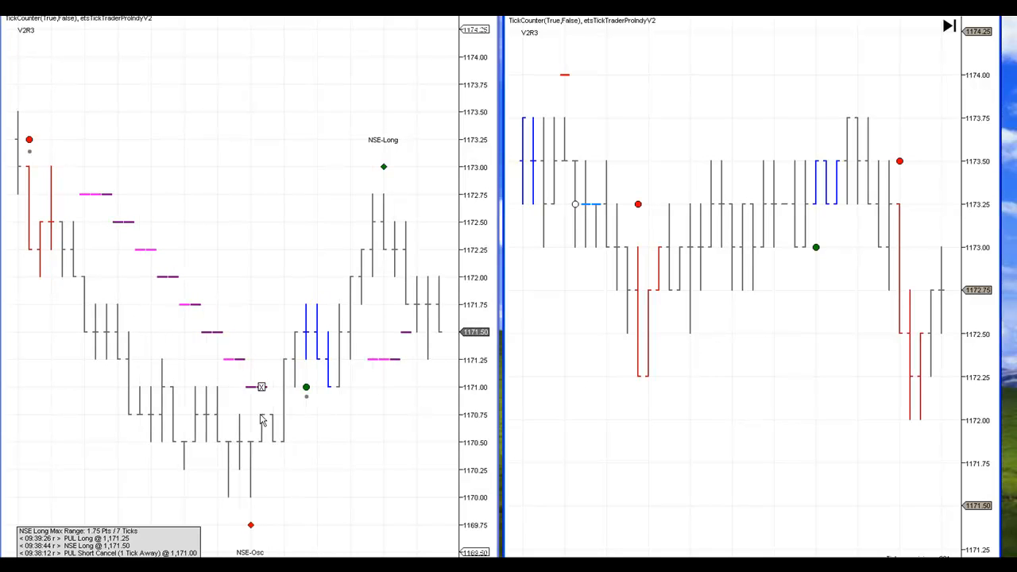
mouse_move(304, 386)
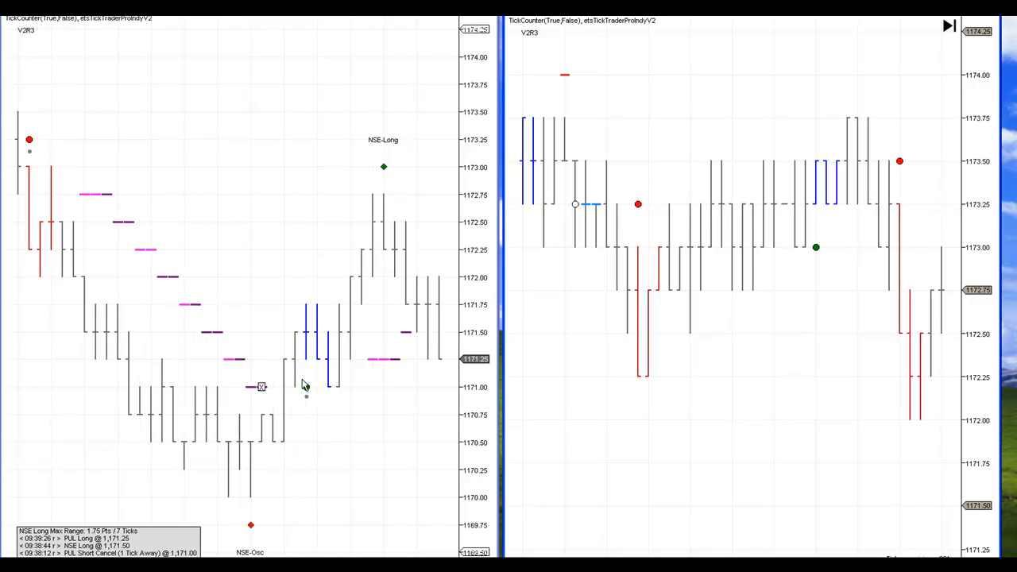